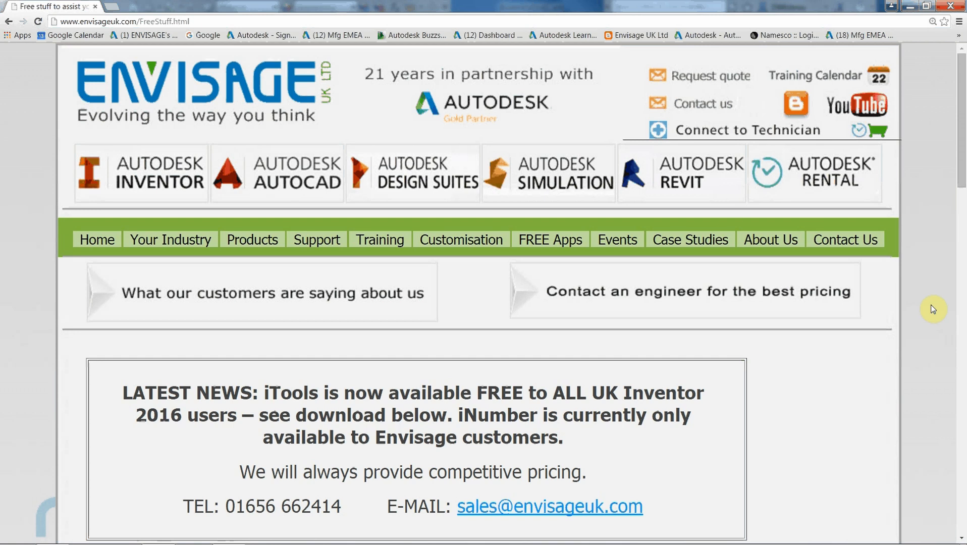
mouse_move(918, 273)
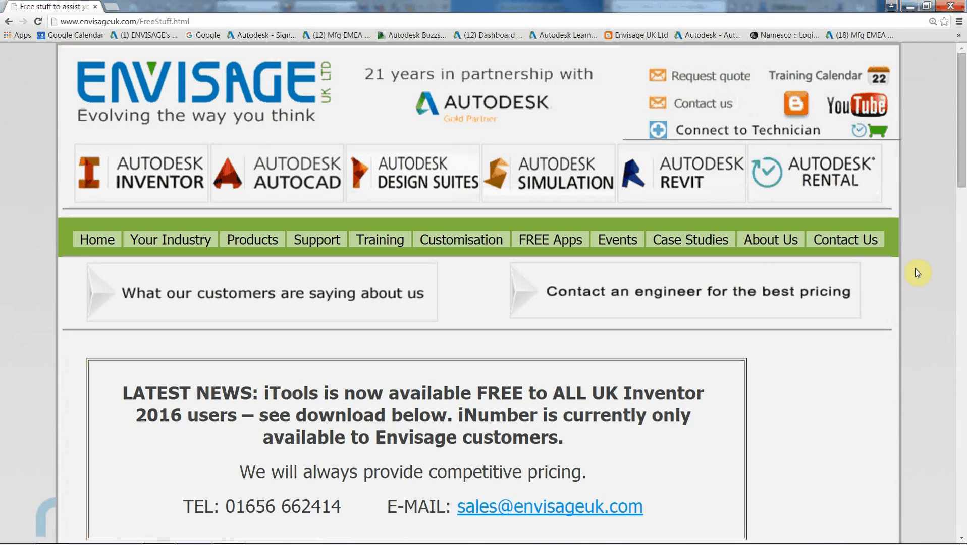
mouse_move(178, 79)
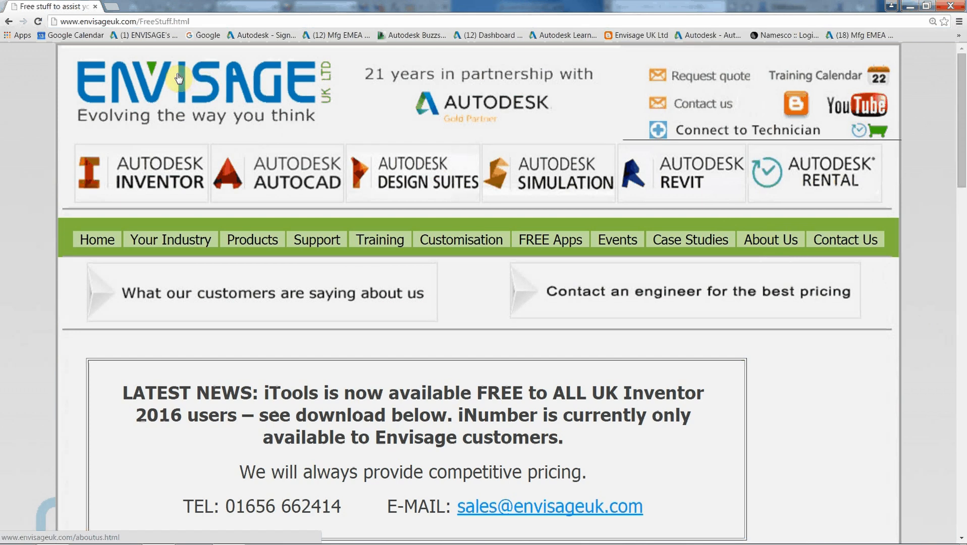
mouse_move(549, 239)
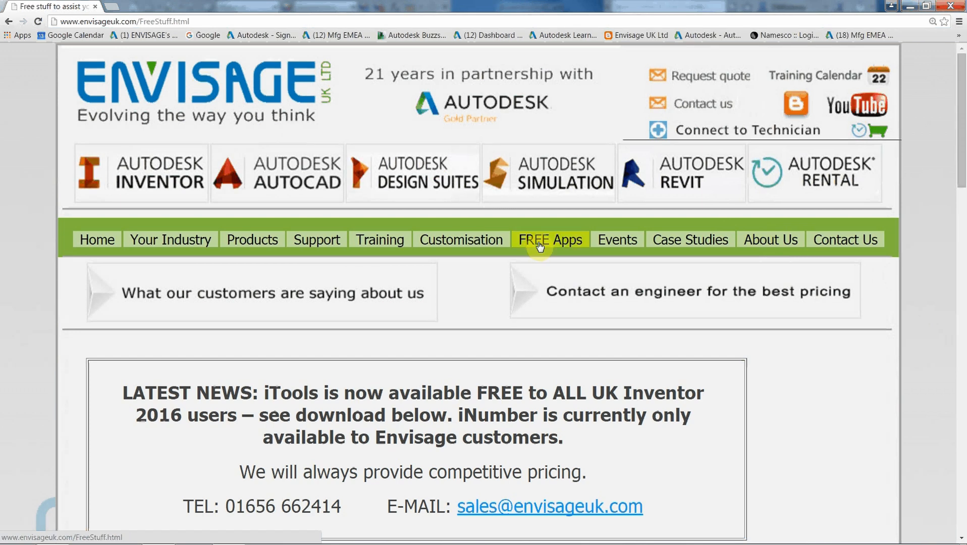
- Scroll the Envisage free-apps page down to the Gridlines for Inventor entry
scroll("down", 3)
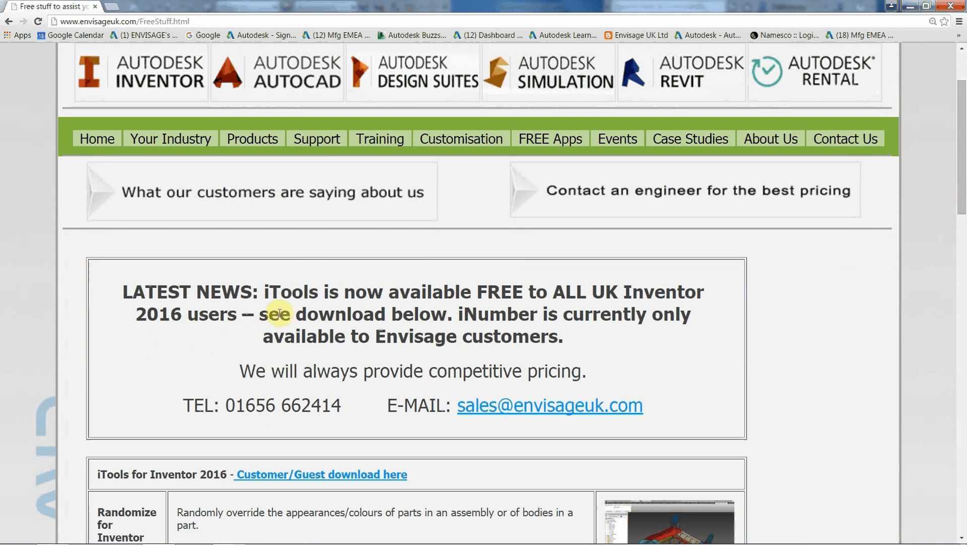
scroll("down", 3)
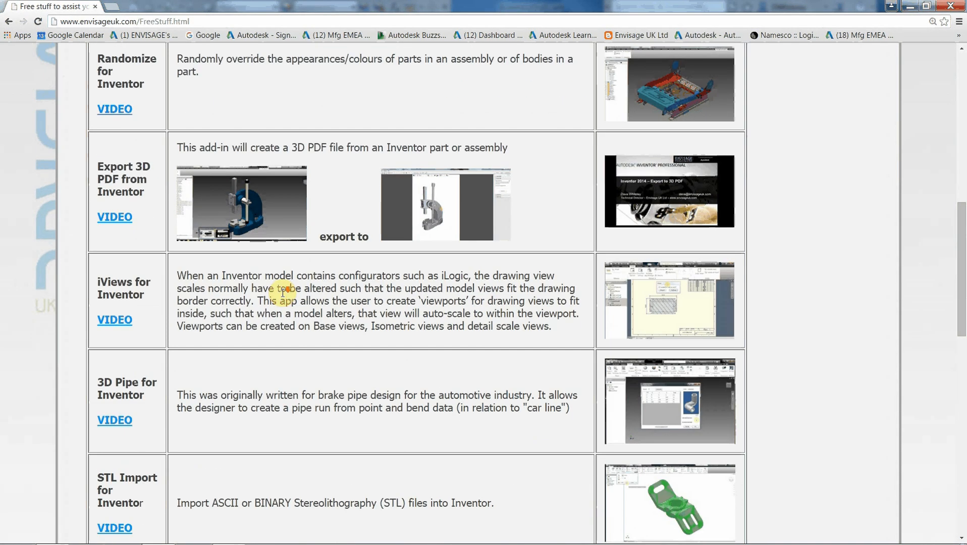
scroll("down", 3)
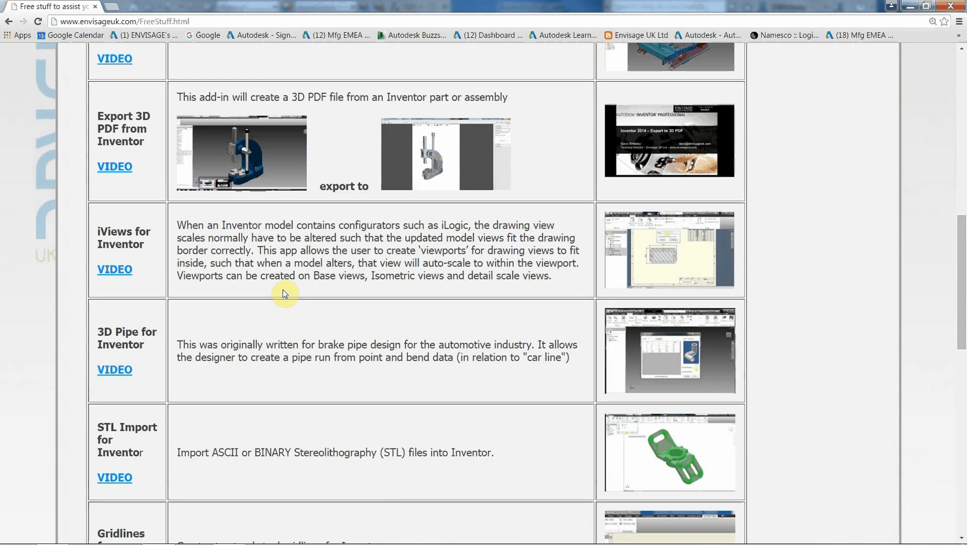
scroll("down", 3)
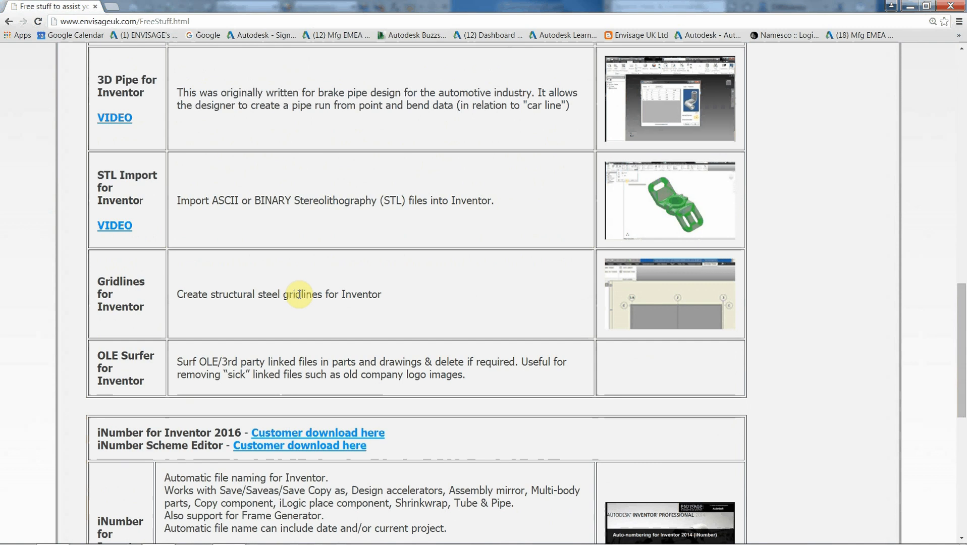
mouse_move(136, 280)
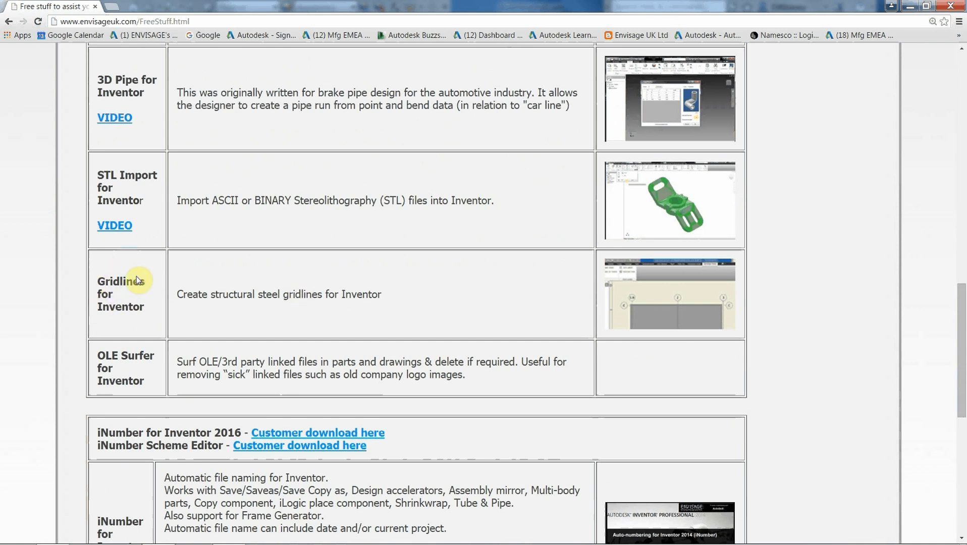
mouse_move(182, 305)
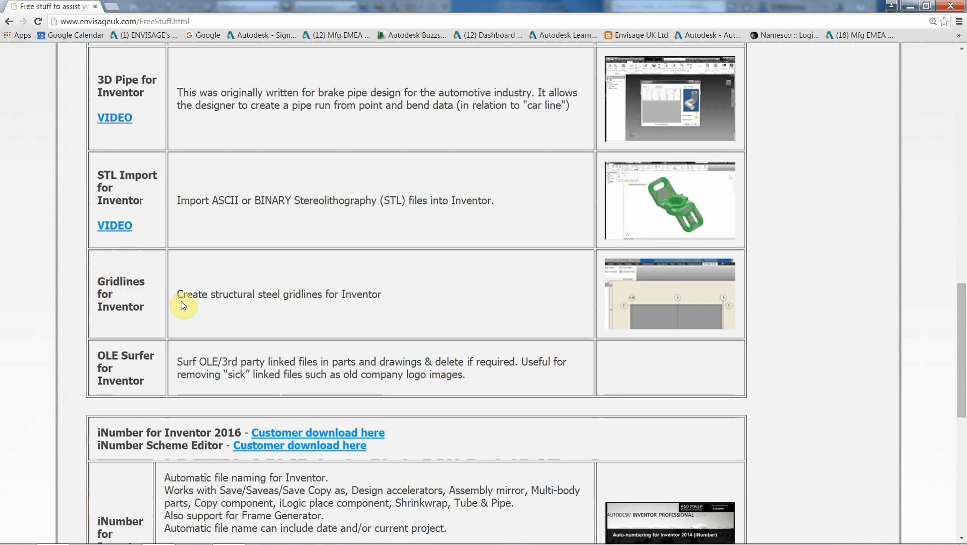
mouse_move(344, 308)
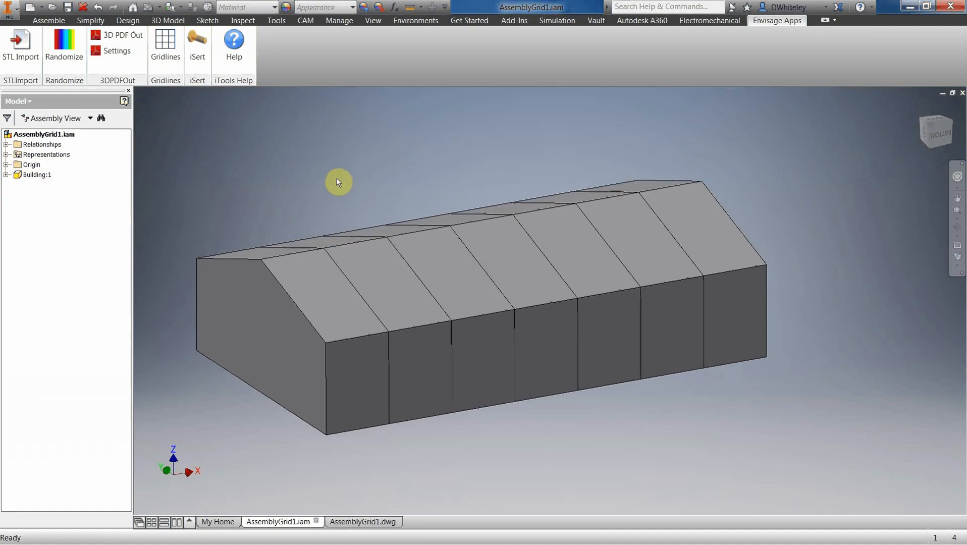
mouse_move(777, 20)
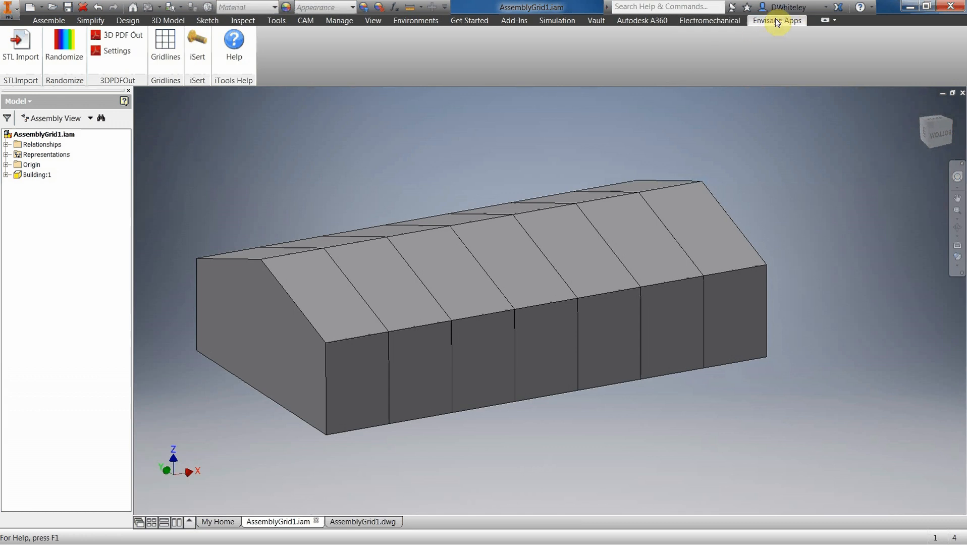
mouse_move(164, 48)
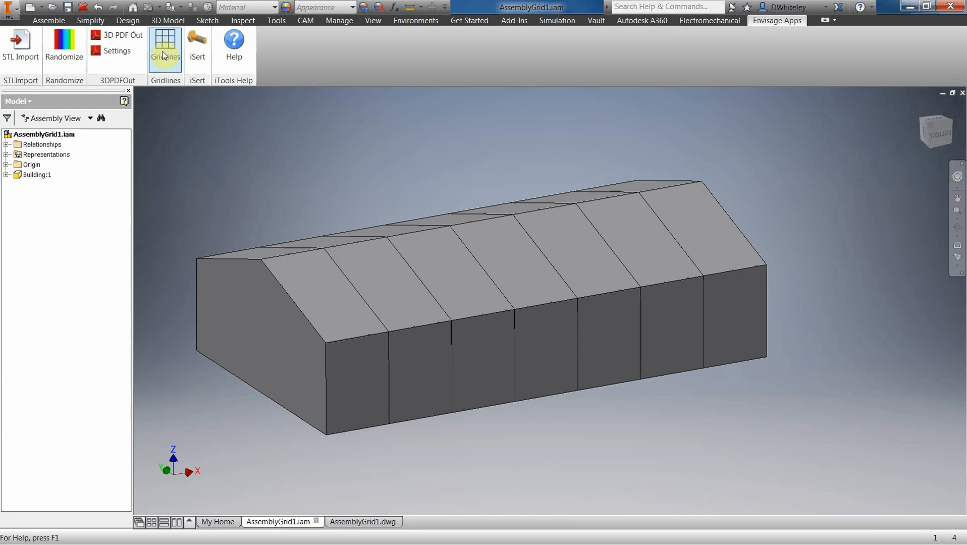
- Define grid Gridlines88 with X lines 1–8 and Y lines A–E at 5 m offsets
left_click(165, 46)
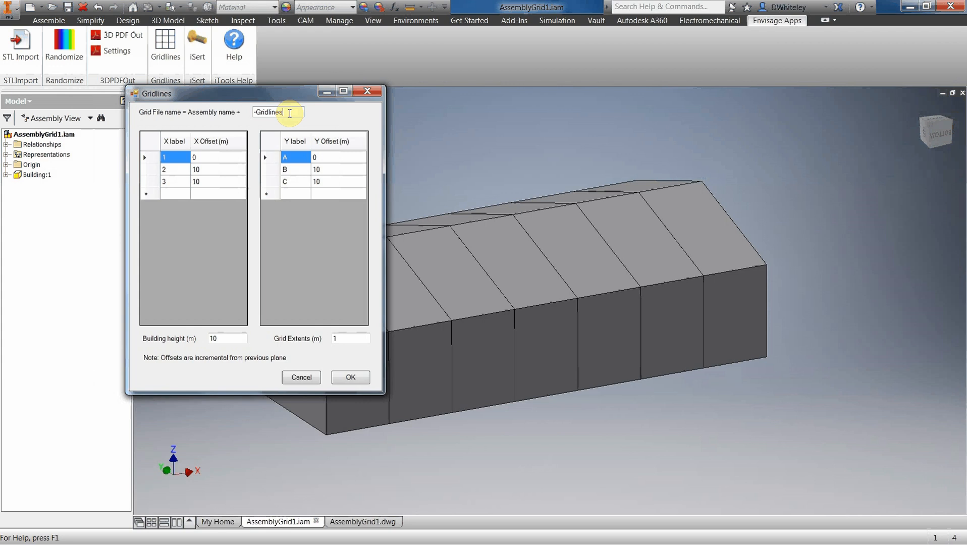
type("88")
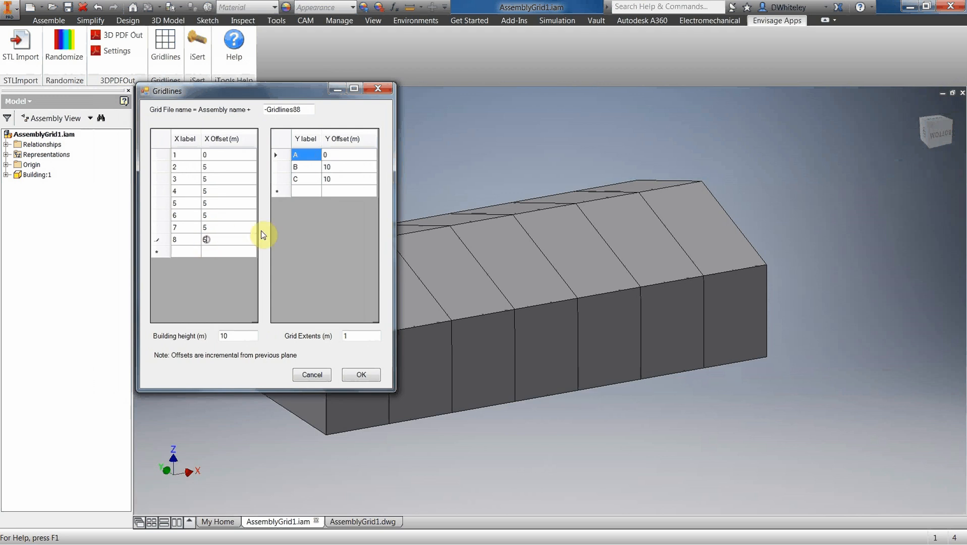
left_click(296, 190)
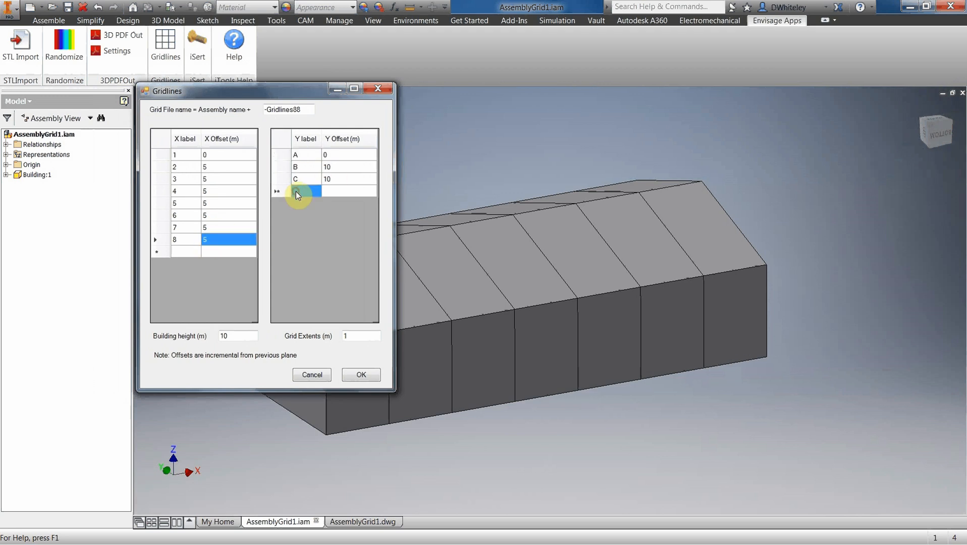
left_click(301, 191)
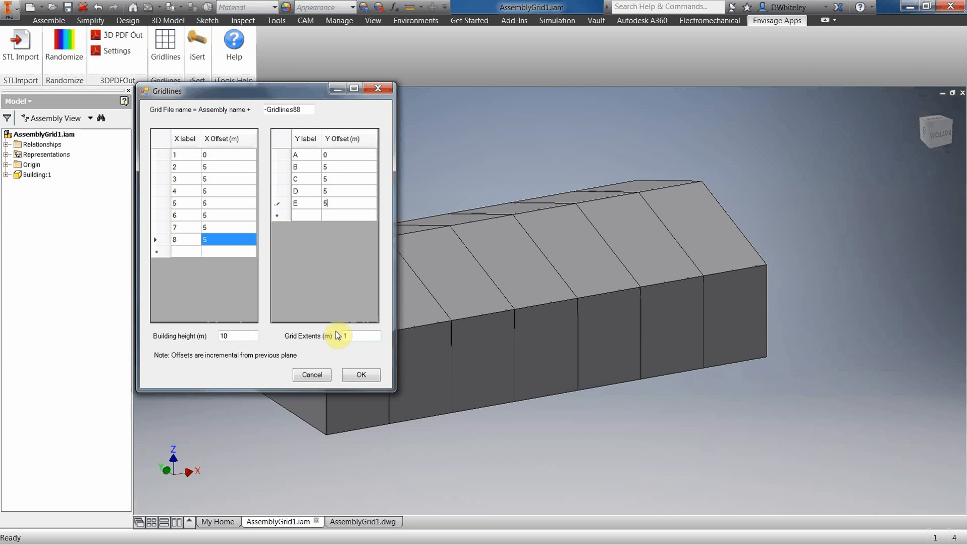
mouse_move(344, 347)
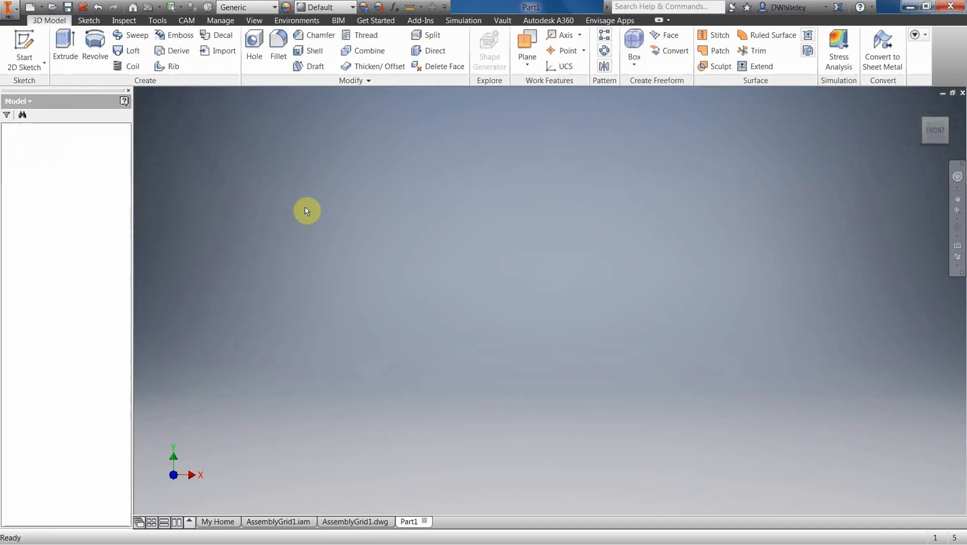
- Return to AssemblyGrid1.iam with Grid:1 planes placed, then its drawing sheet
left_click(278, 522)
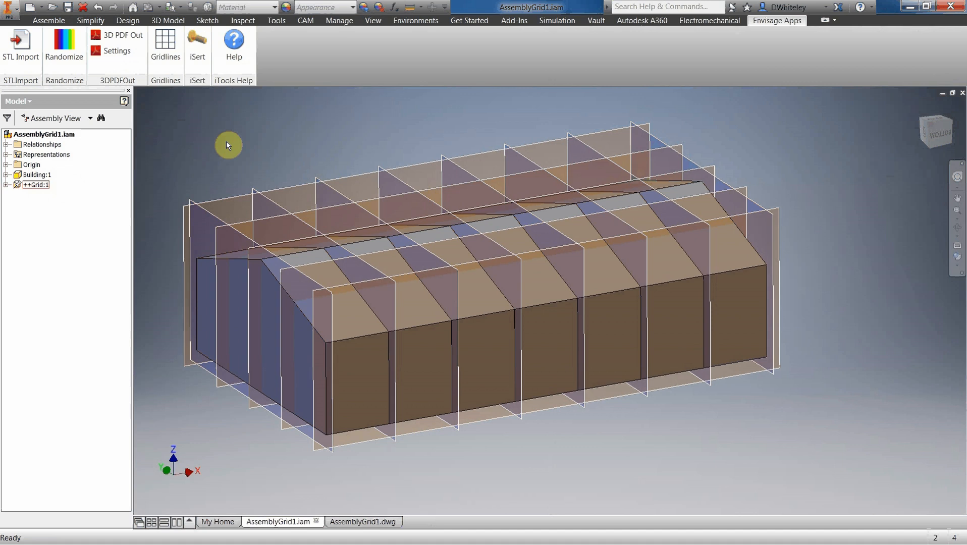
mouse_move(262, 131)
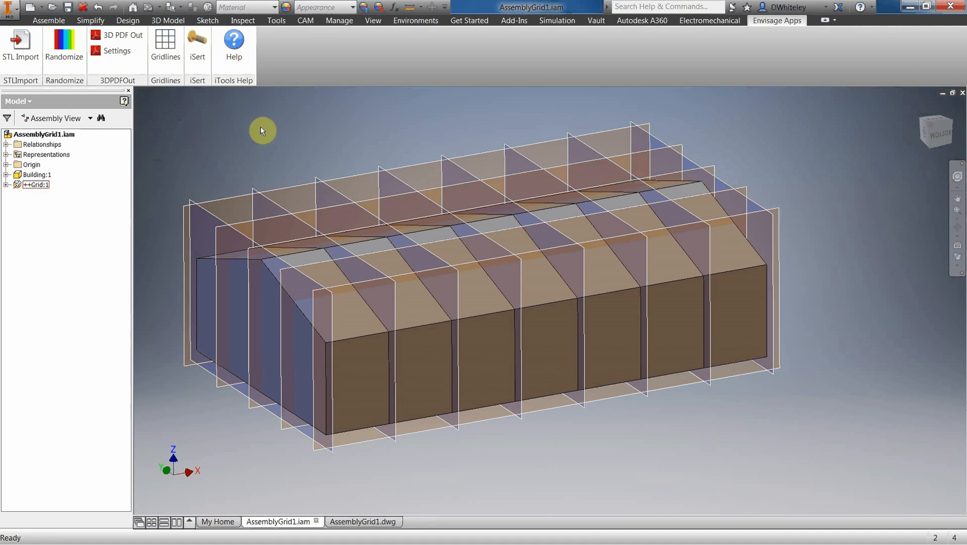
left_click(358, 522)
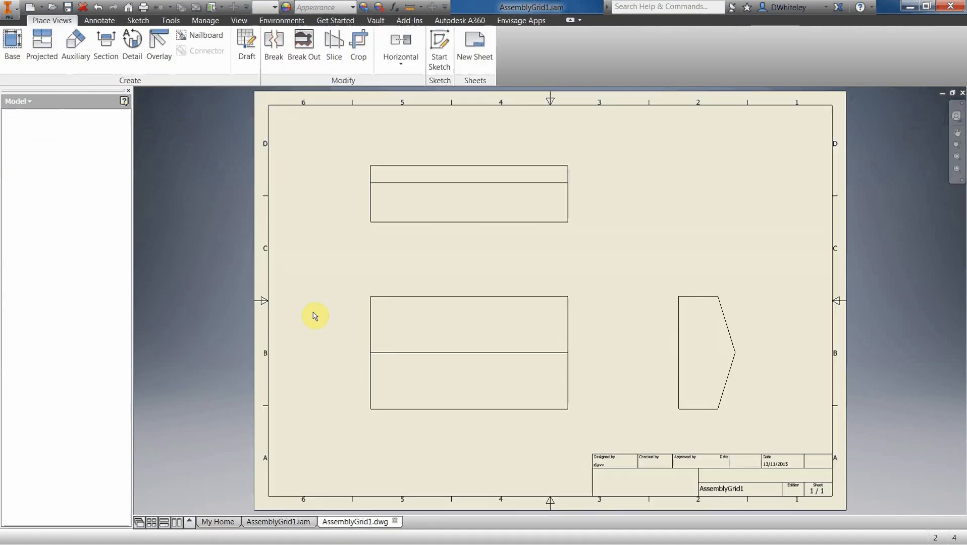
- Start Grid Labels from Envisage Apps on the drawing's top view
left_click(357, 522)
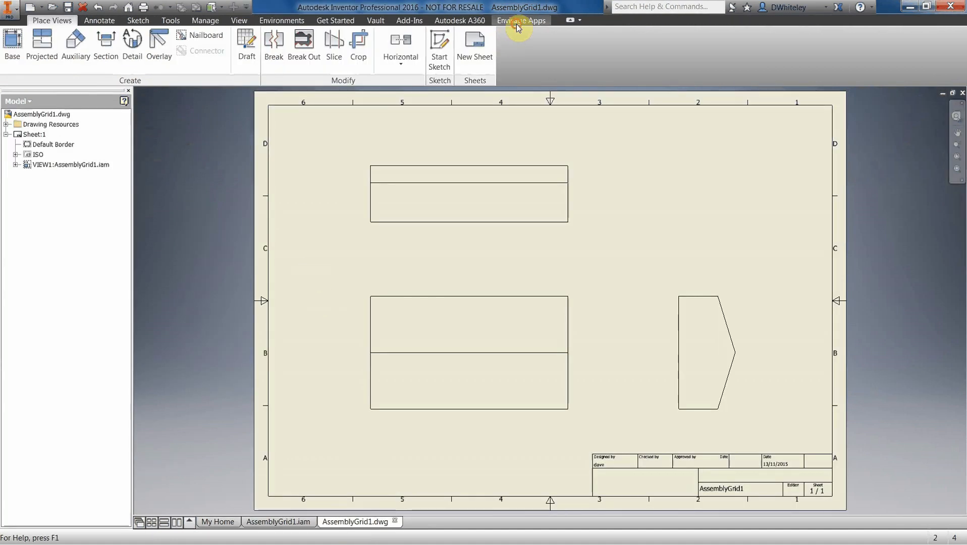
left_click(520, 20)
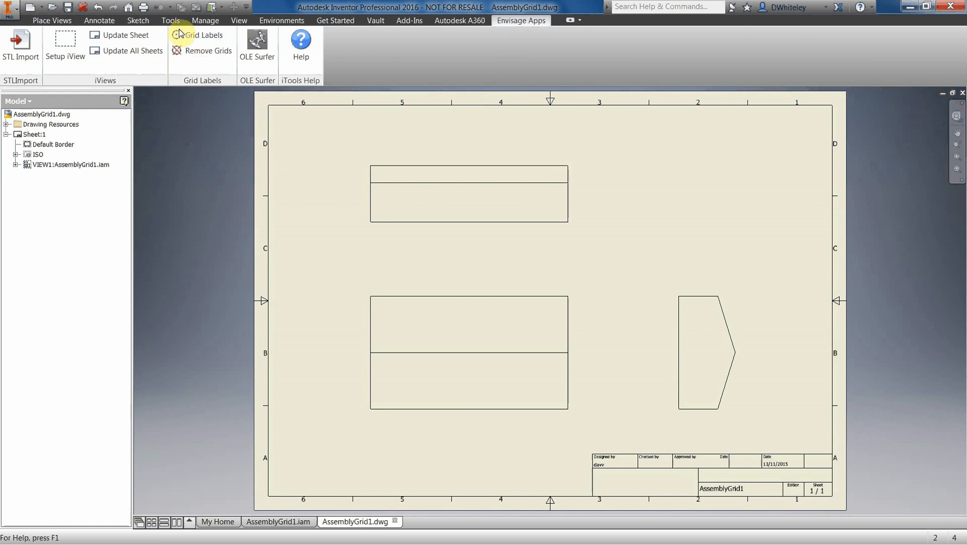
mouse_move(202, 50)
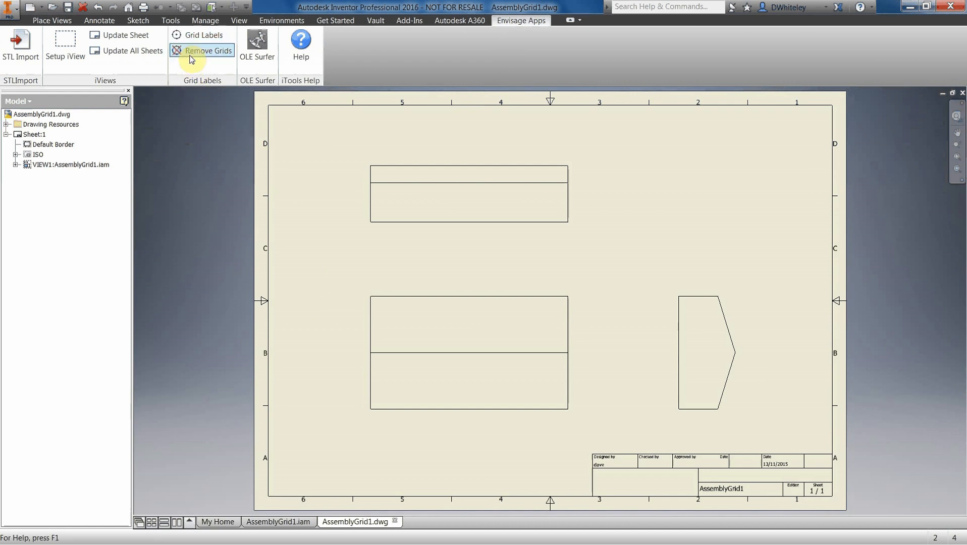
mouse_move(204, 35)
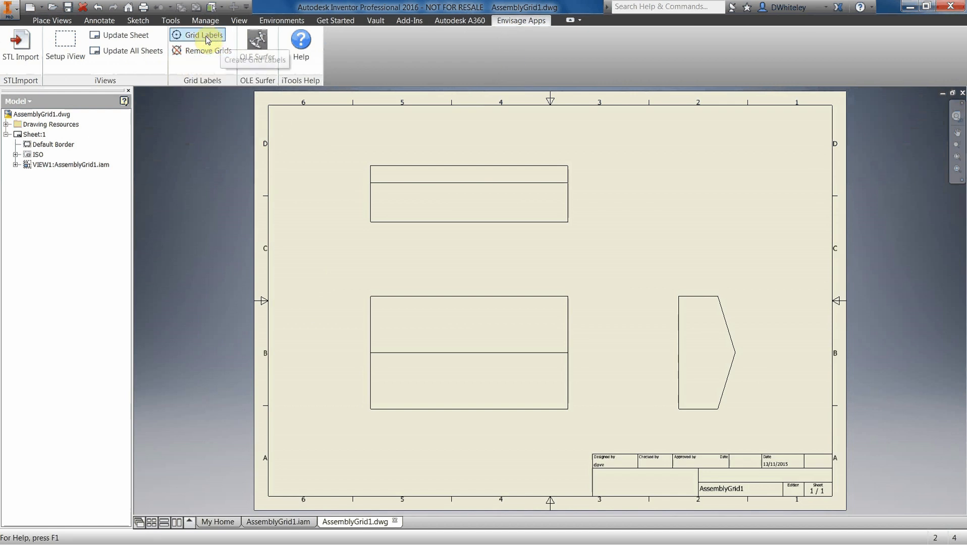
left_click(196, 34)
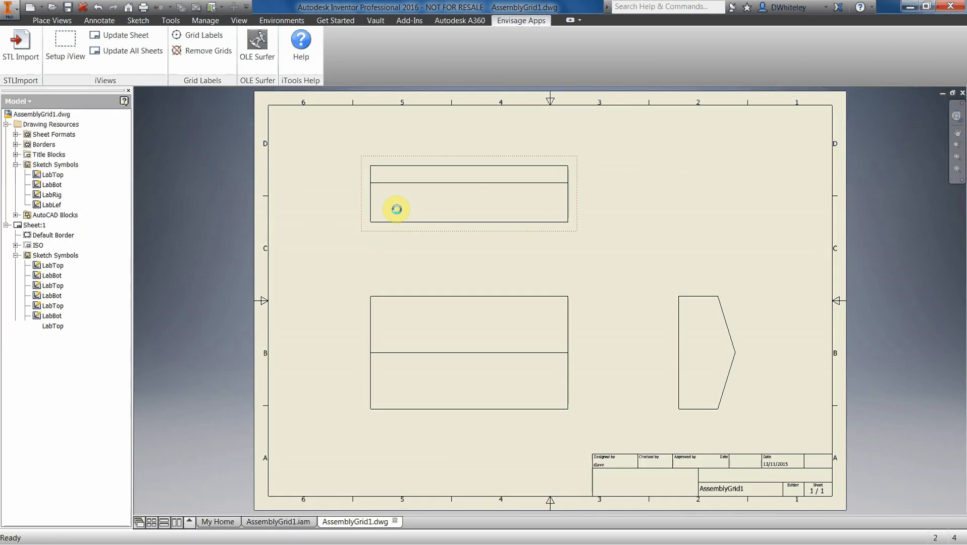
- Apply grid labels 1–8 and A–E to the top, front and side drawing views
left_click(205, 34)
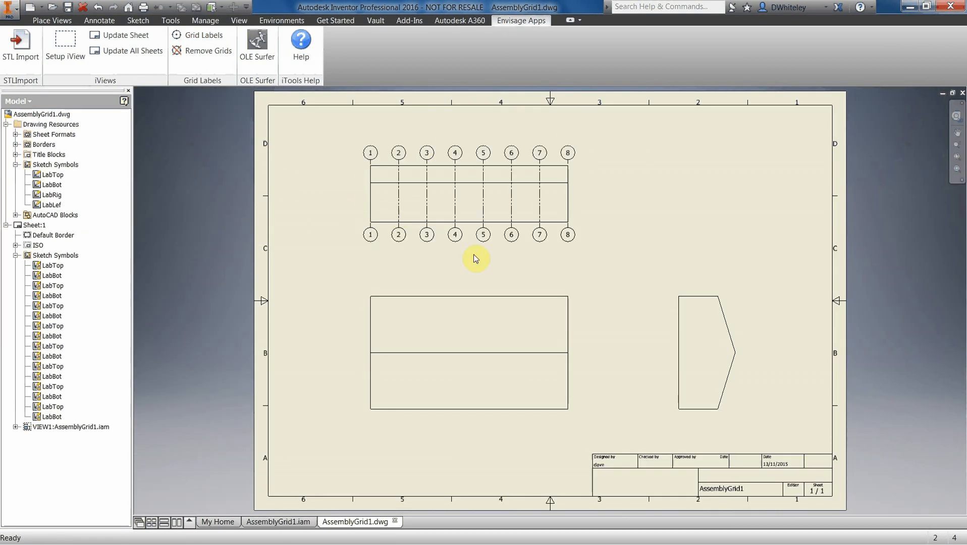
left_click(207, 35)
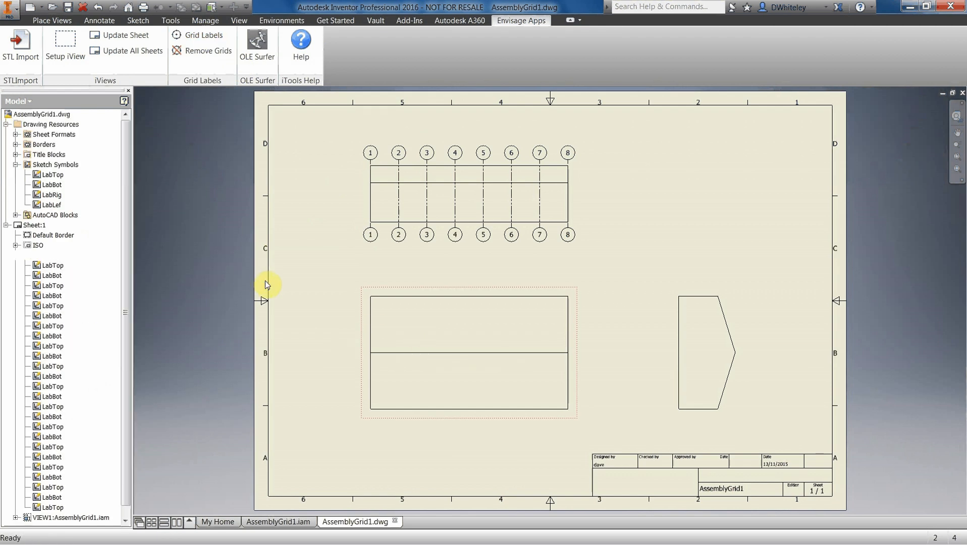
left_click(208, 35)
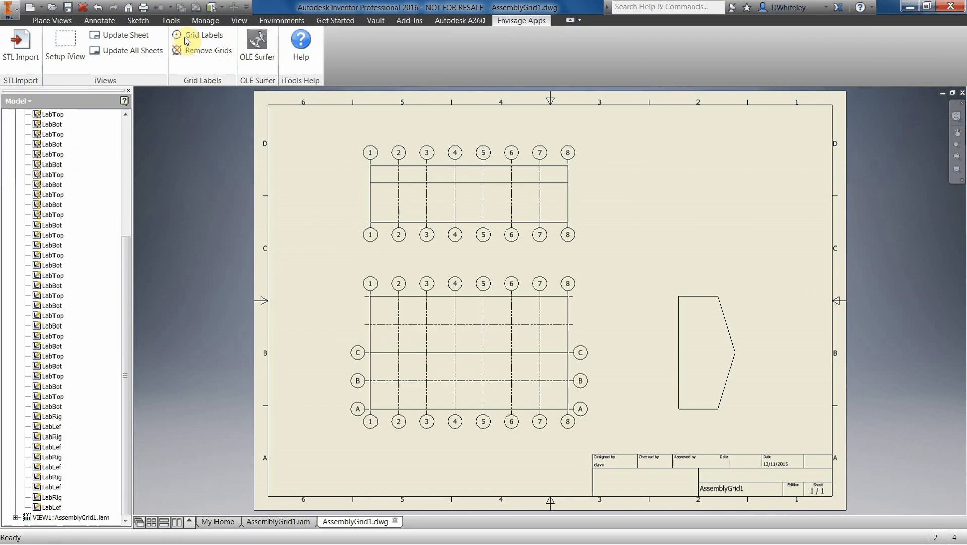
left_click(179, 39)
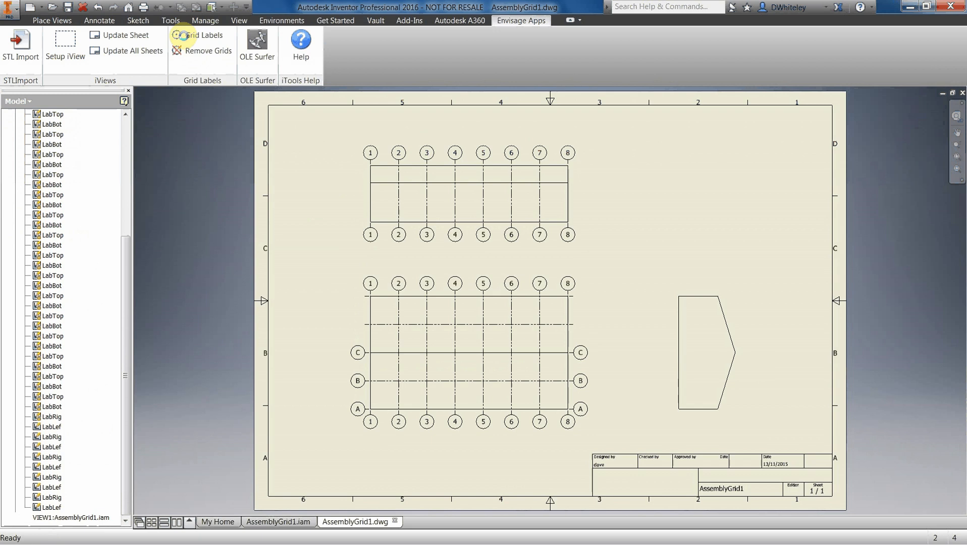
left_click(204, 35)
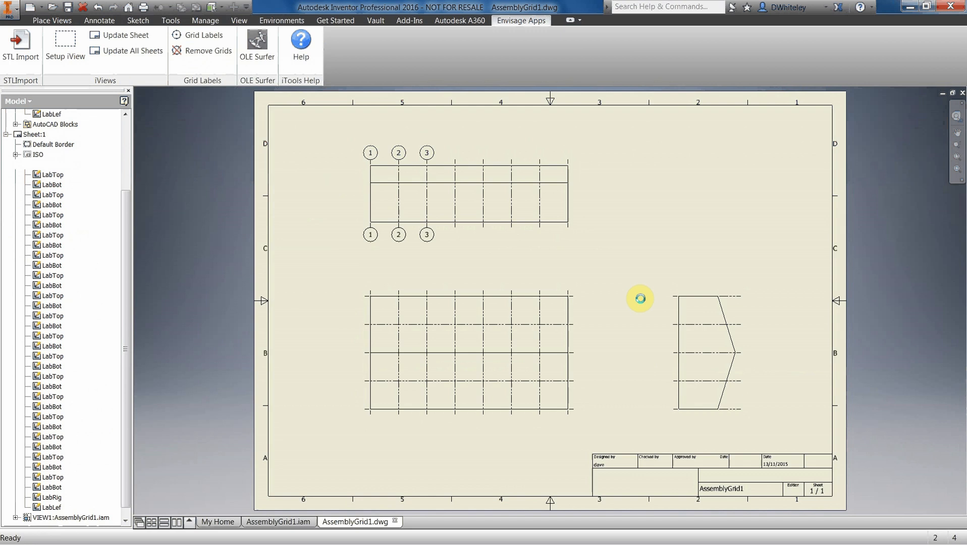
scroll("down", 3)
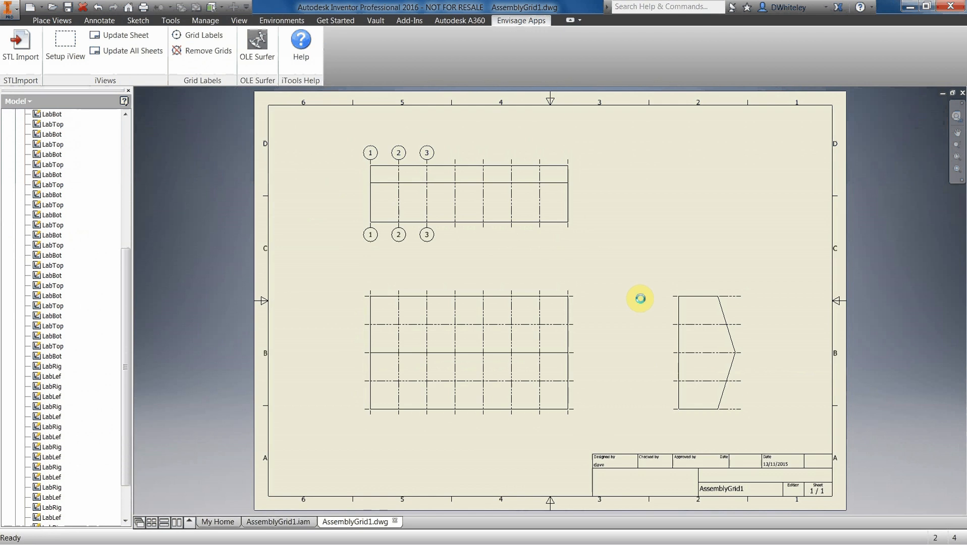
scroll("down", 3)
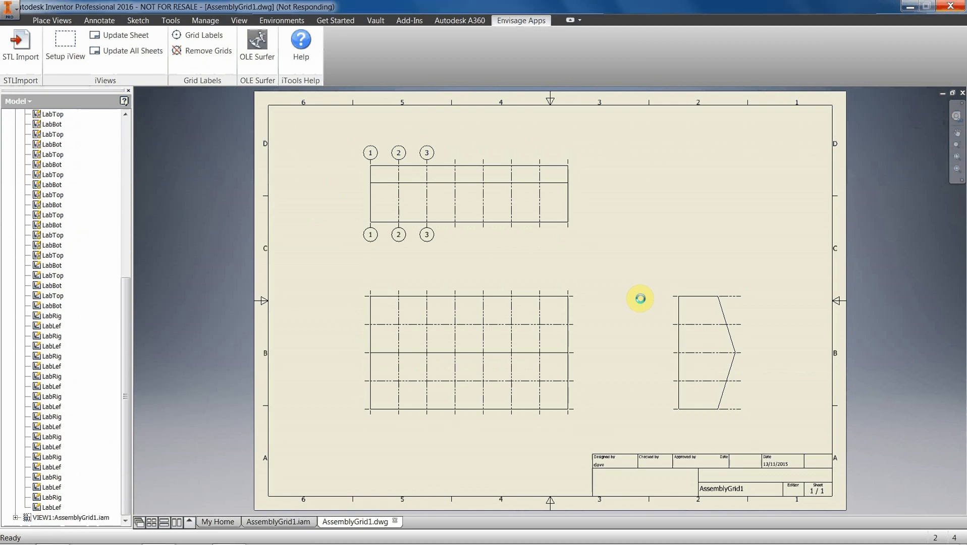
left_click(202, 35)
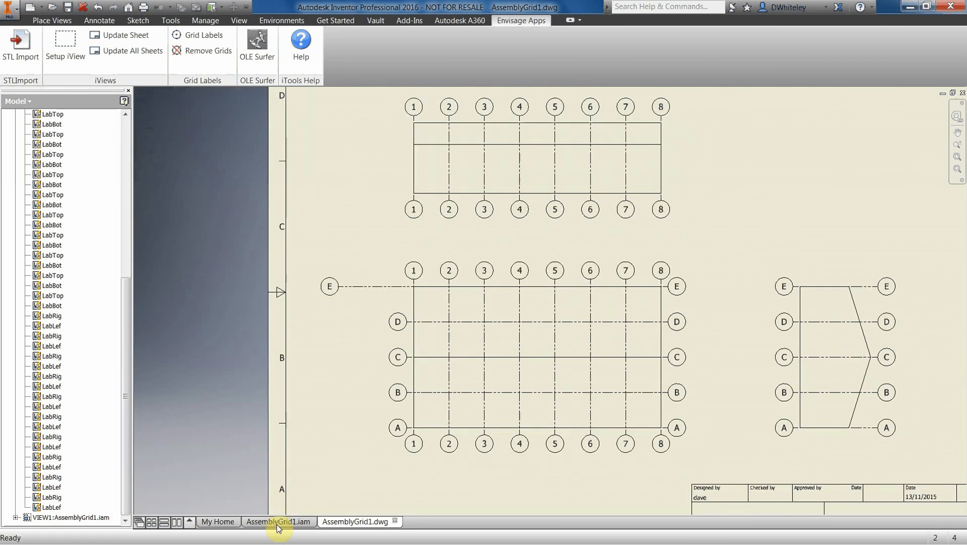
- Switch to the assembly and expand Grid:1 to list its gridline work planes
left_click(278, 522)
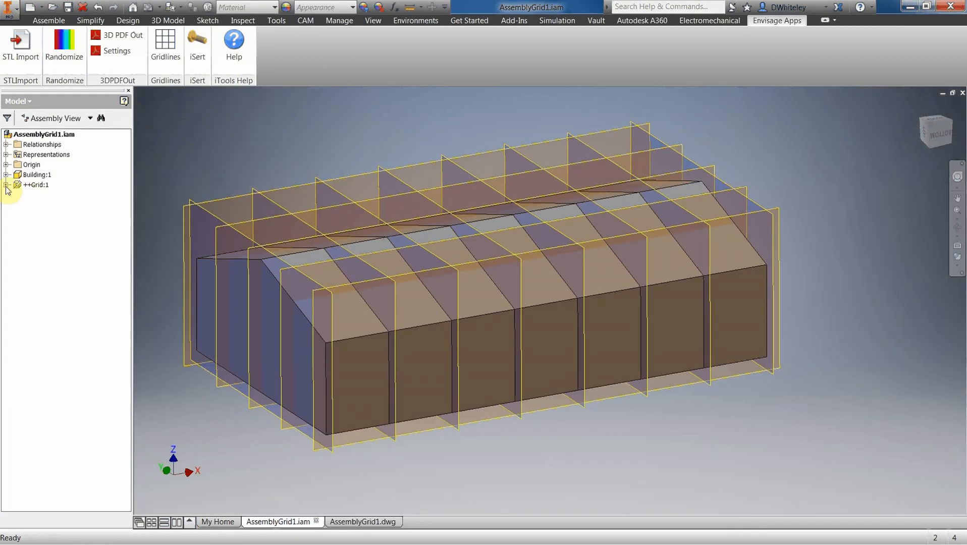
left_click(6, 184)
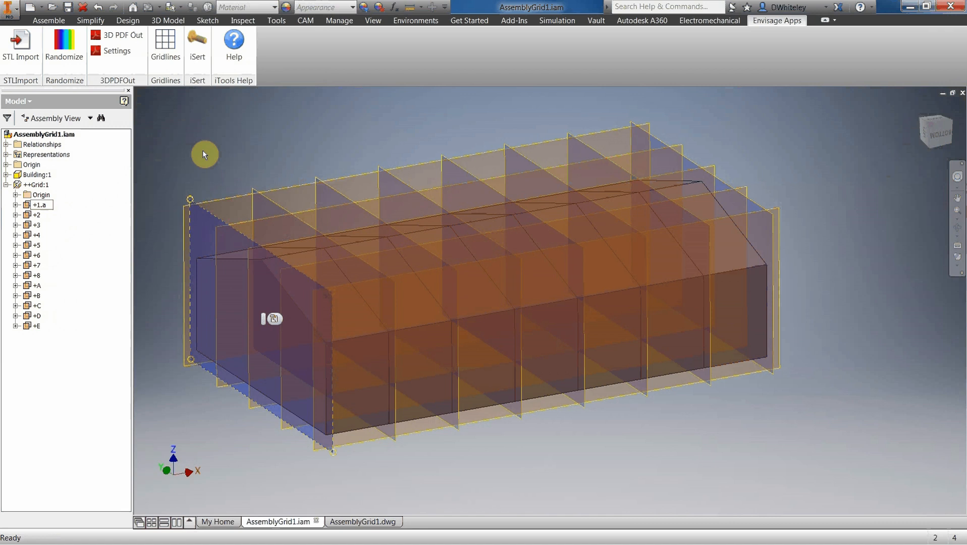
mouse_move(213, 140)
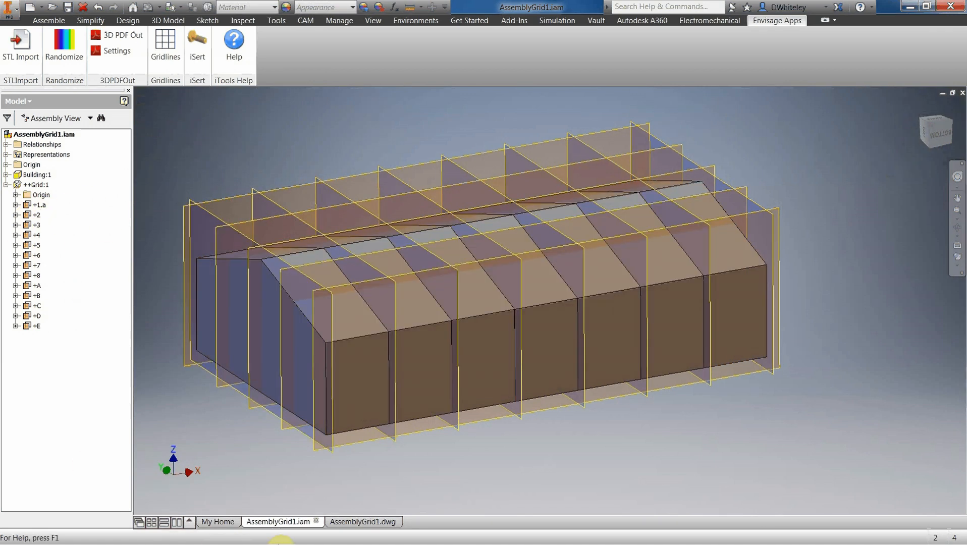
- Return to the drawing and update it so the first grid labels read 1.a
left_click(363, 522)
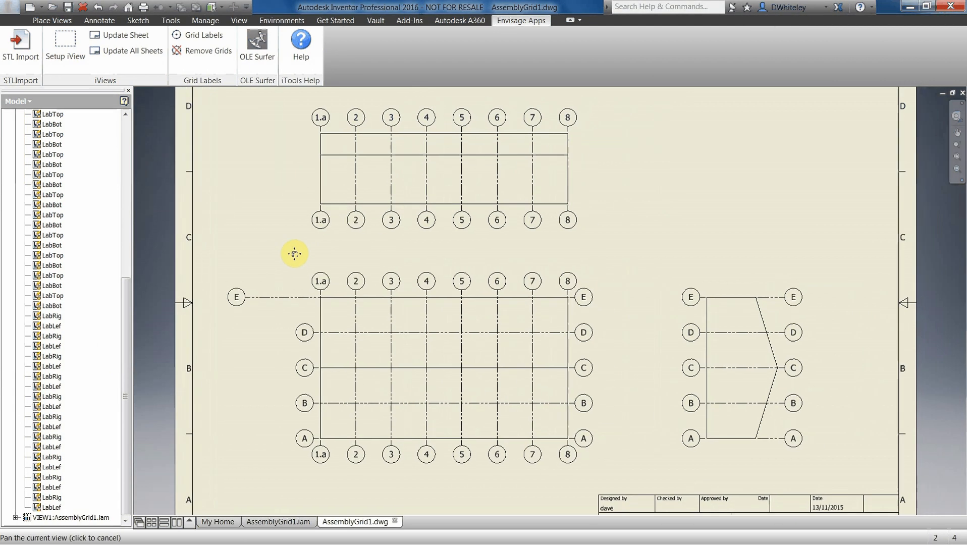
left_click(296, 258)
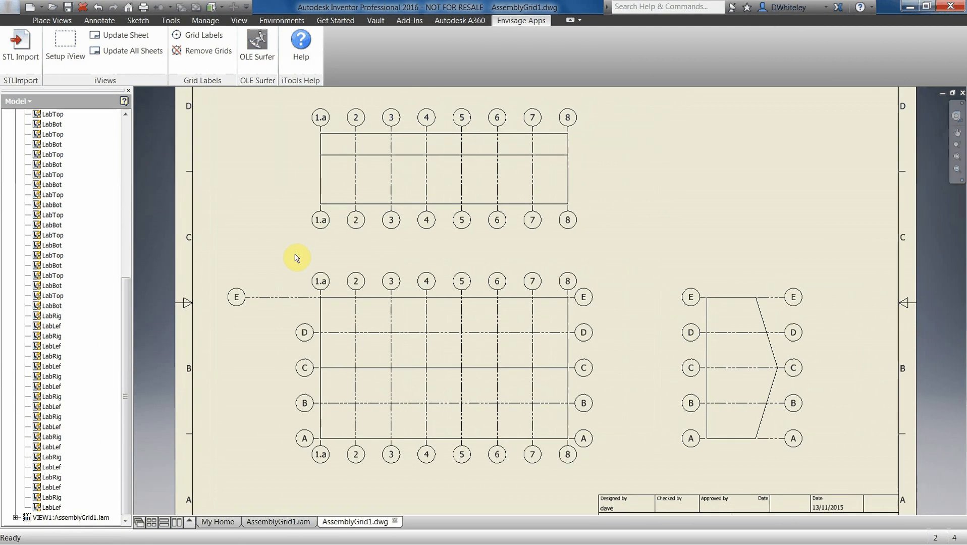